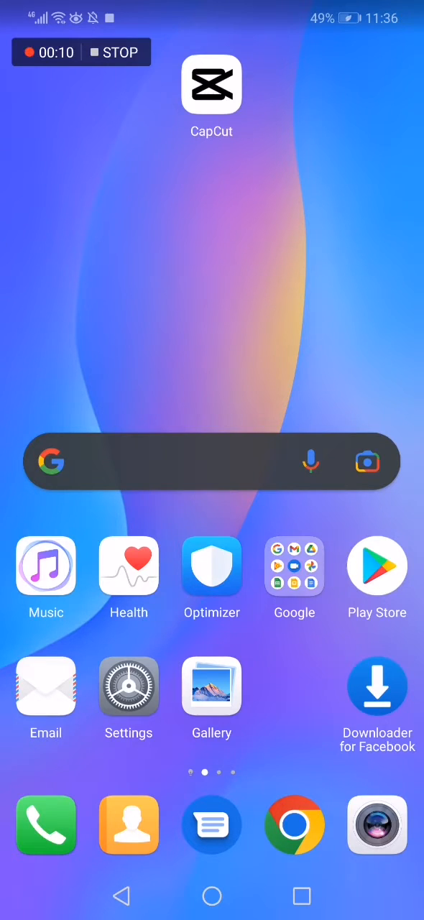
# Step: Launch CapCut from the home screen to show its four existing draft edits
pyautogui.click(211, 84)
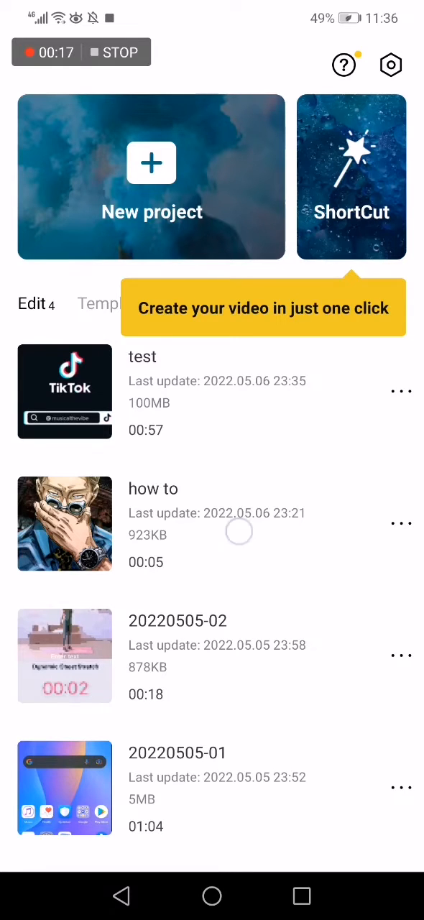
# Step: Open the 57-second 'test' draft in the editor with its voice effects panel showing
pyautogui.click(65, 391)
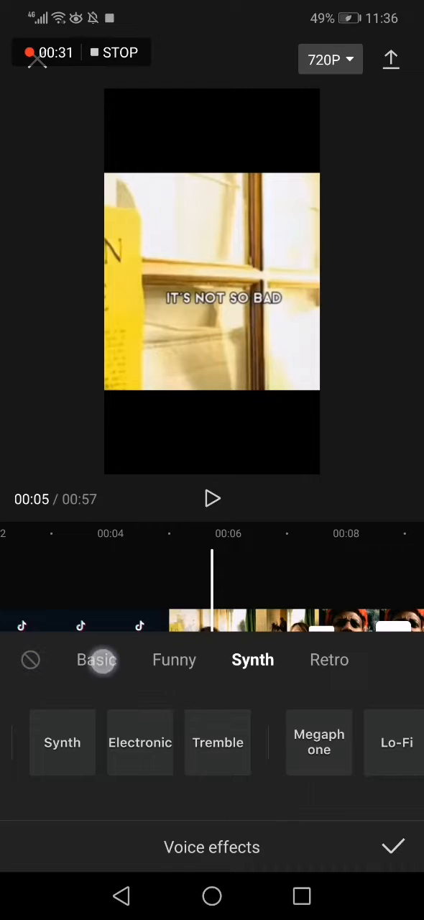
# Step: Browse Funny and Synth presets, then apply and confirm the Retro Megaphone voice effect
pyautogui.click(174, 660)
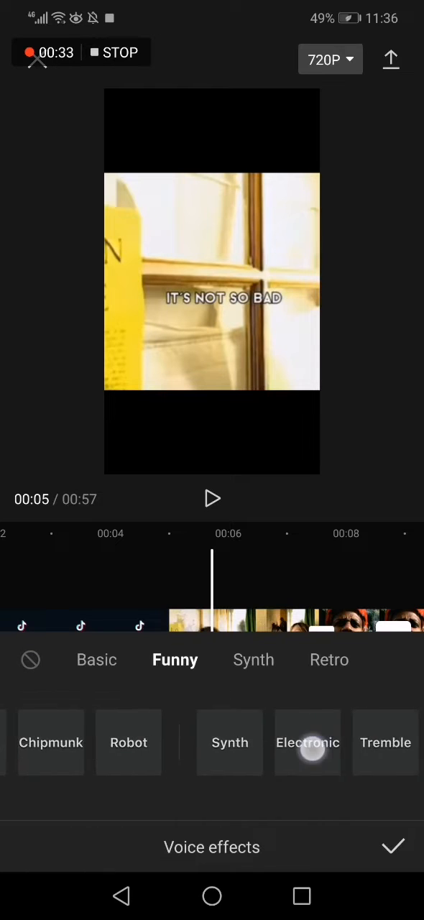
pyautogui.click(253, 659)
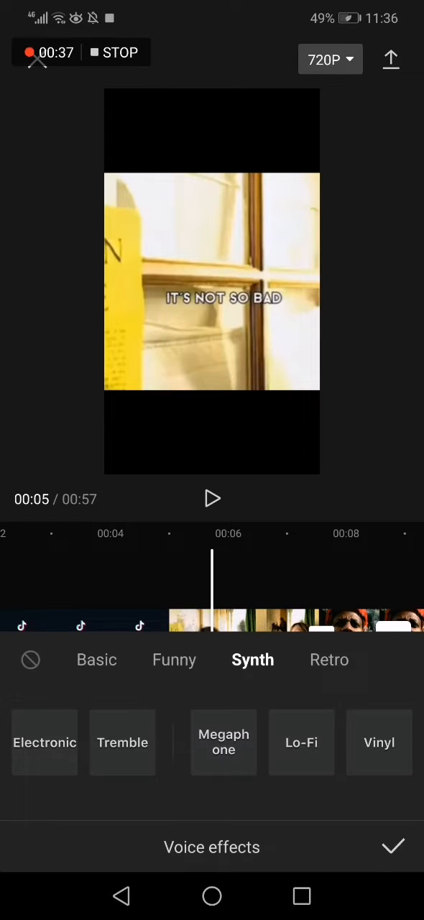
pyautogui.click(328, 660)
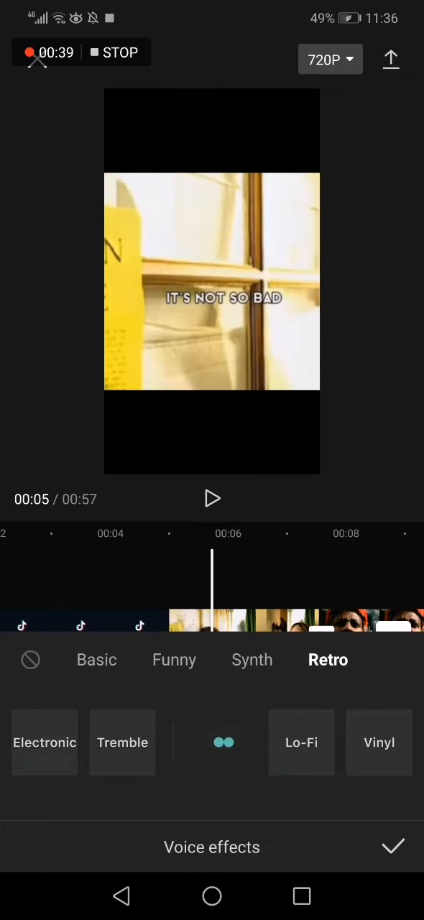
pyautogui.click(223, 742)
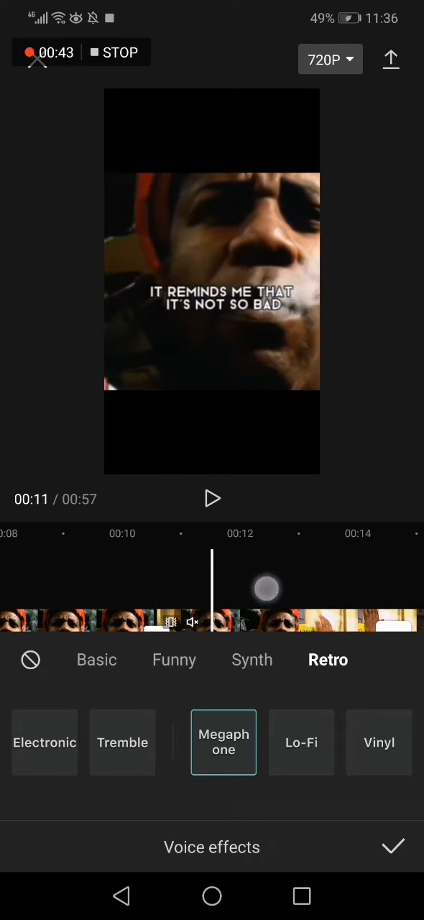
pyautogui.click(392, 847)
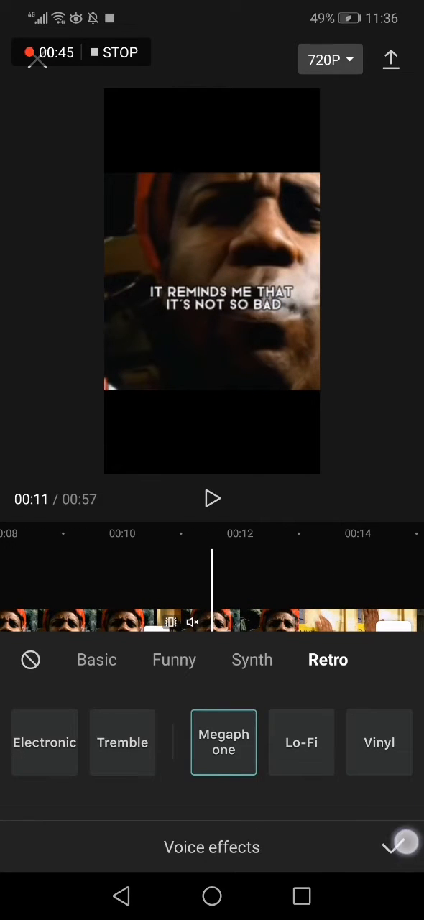